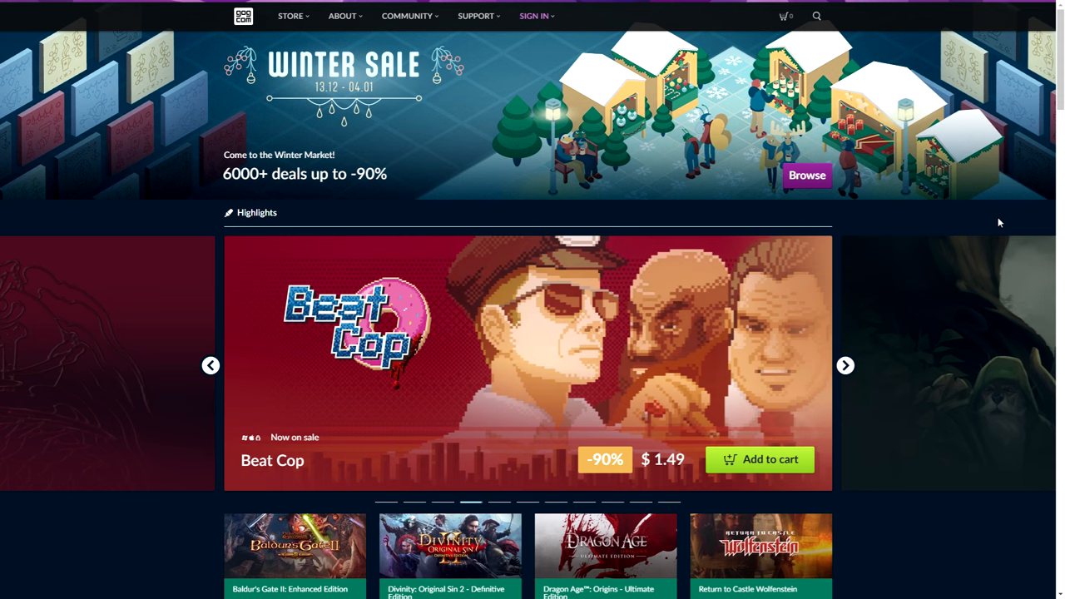
Step: View the South of the Circle product page on GOG, scrolling through its giveaway details
{"action": "left_click", "coordinate": [846, 366]}
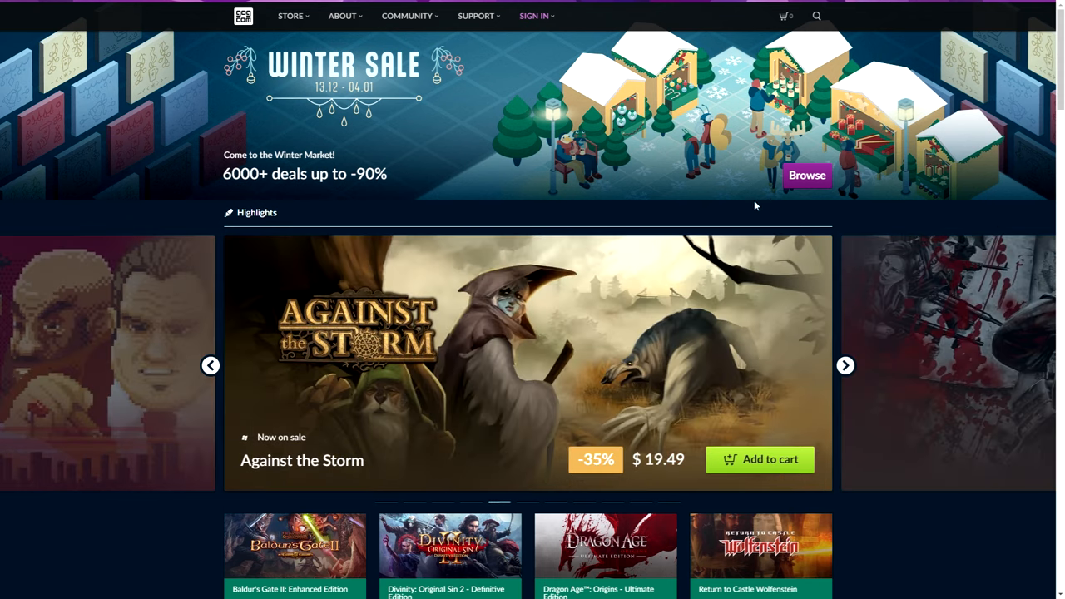
{"action": "mouse_move", "coordinate": [723, 163]}
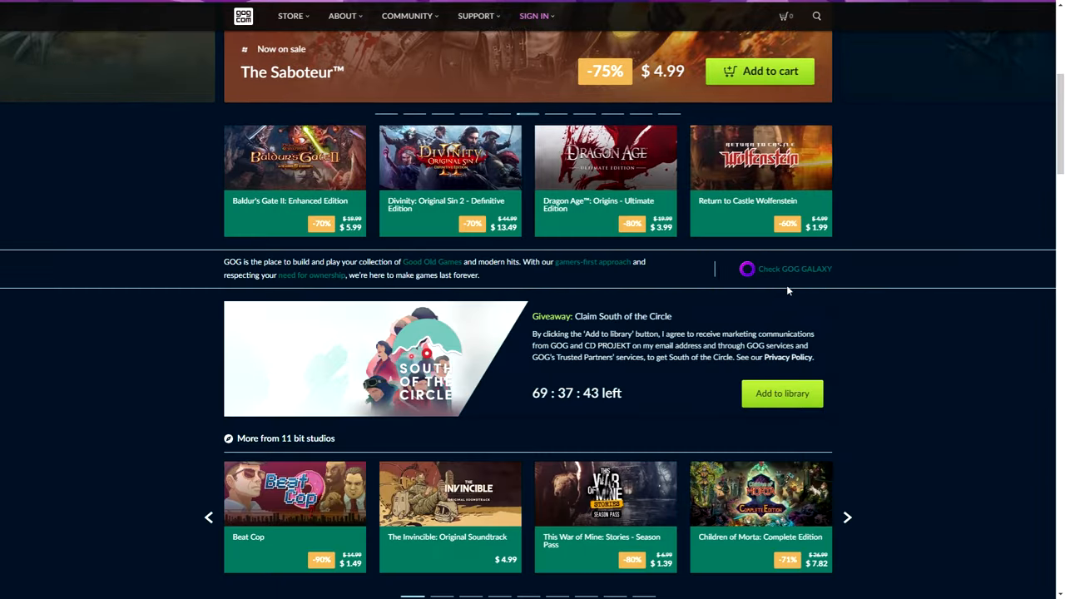
{"action": "scroll", "scroll_direction": "down", "scroll_amount": 3}
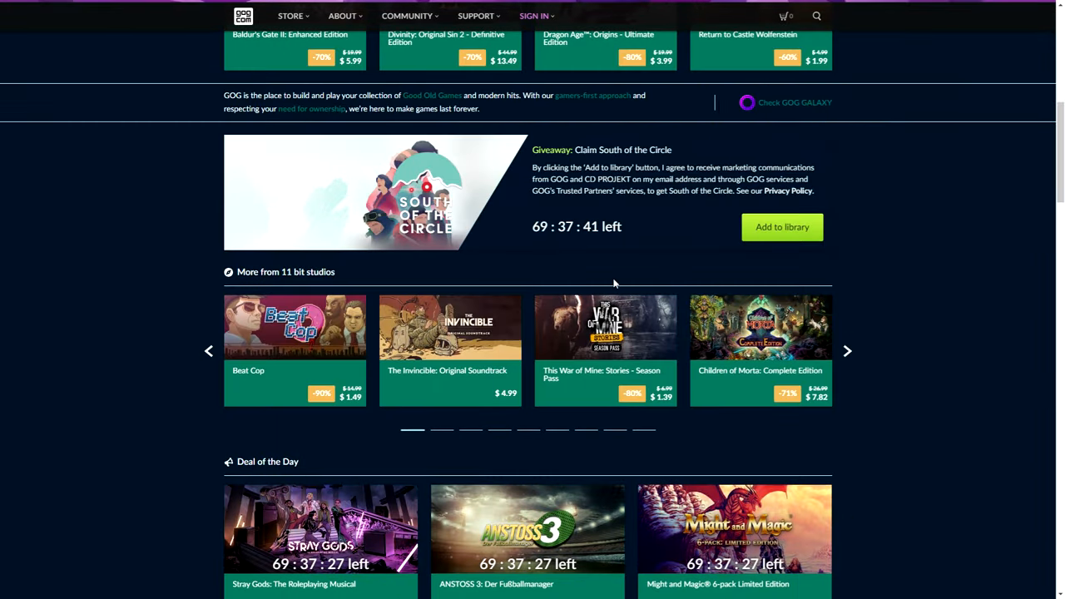
{"action": "mouse_move", "coordinate": [432, 157]}
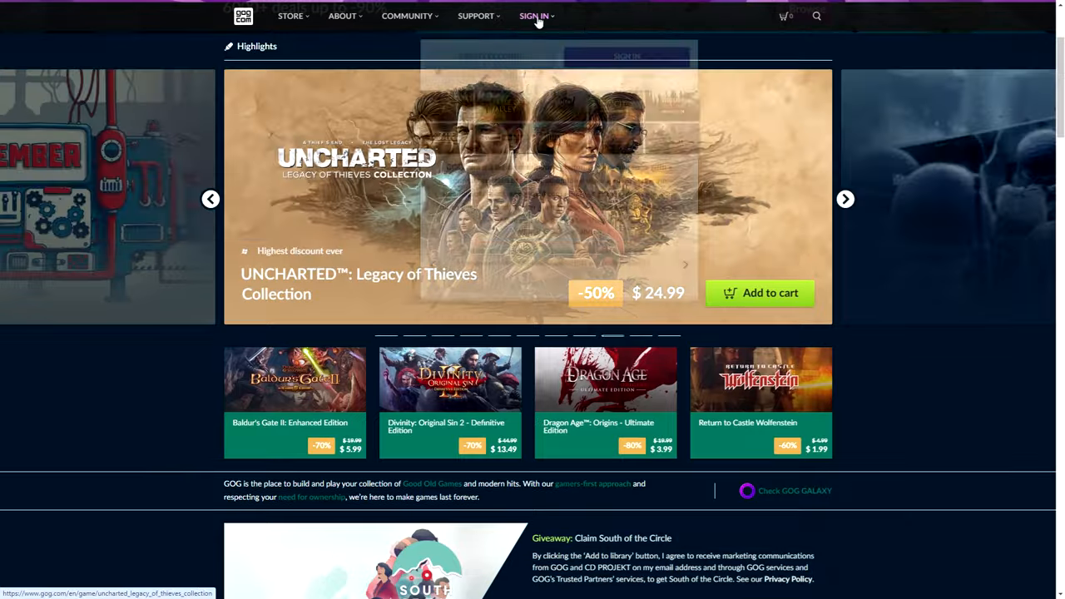
{"action": "scroll", "scroll_direction": "down", "scroll_amount": 3}
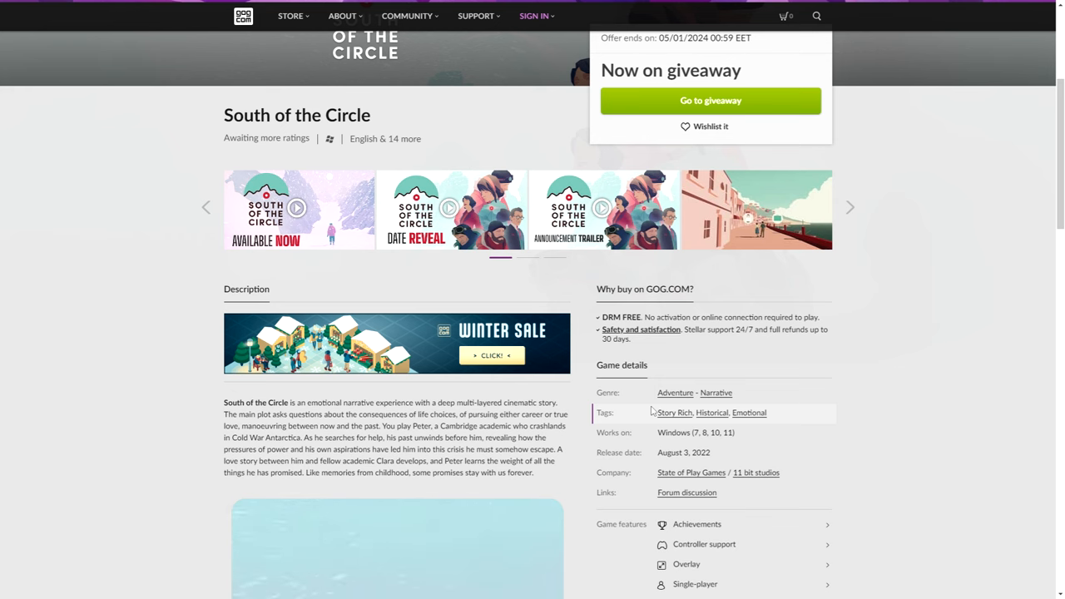
{"action": "scroll", "scroll_direction": "down", "scroll_amount": 3}
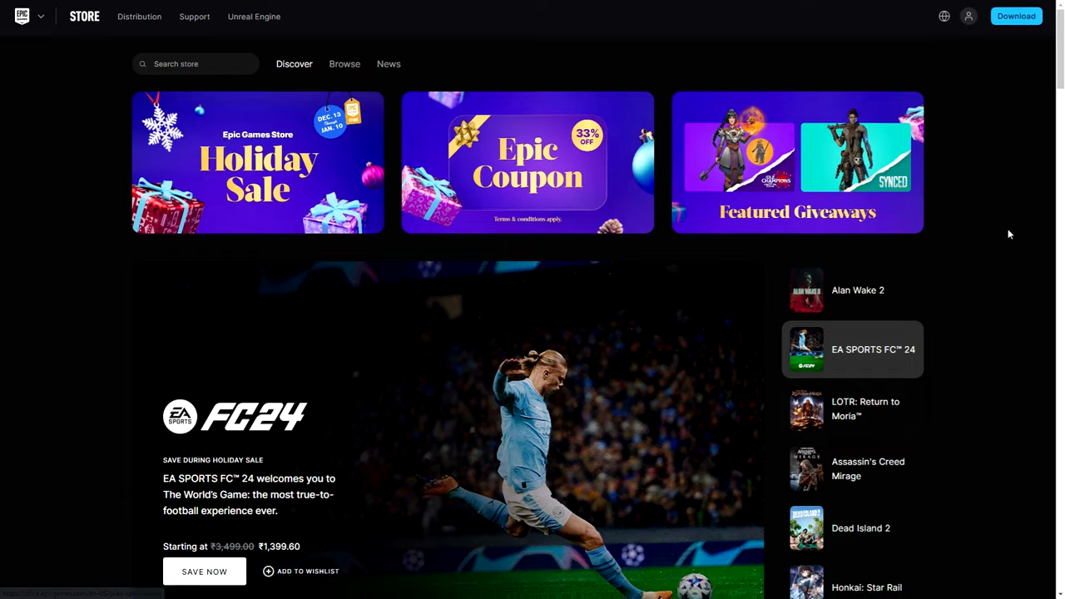
Step: Scroll down the Snakebird Complete page showing it free on the Epic Games Store
{"action": "scroll", "scroll_direction": "down", "scroll_amount": 3}
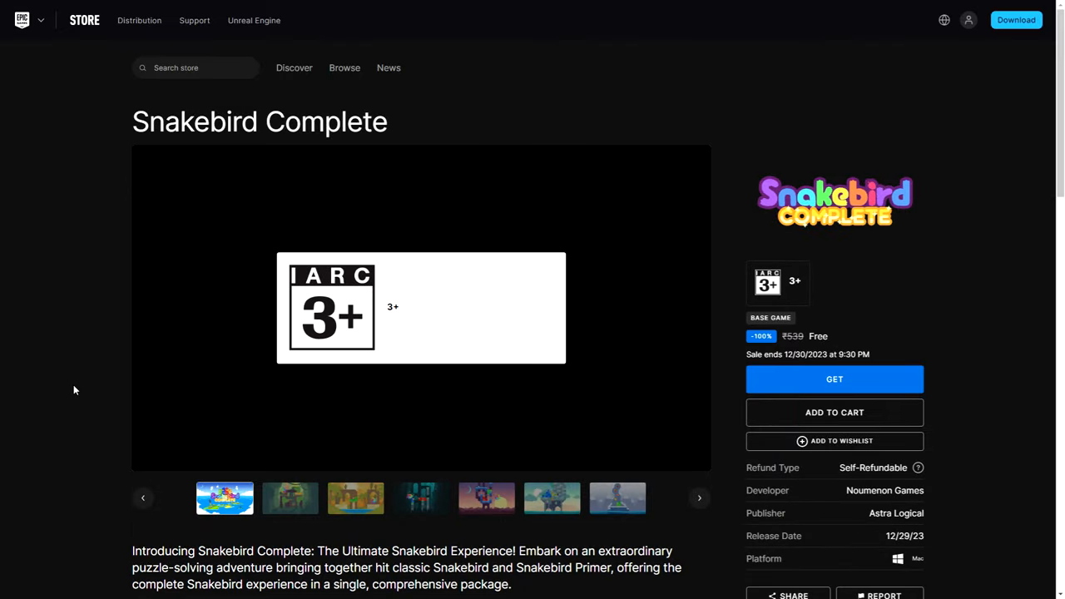
{"action": "scroll", "scroll_direction": "down", "scroll_amount": 3}
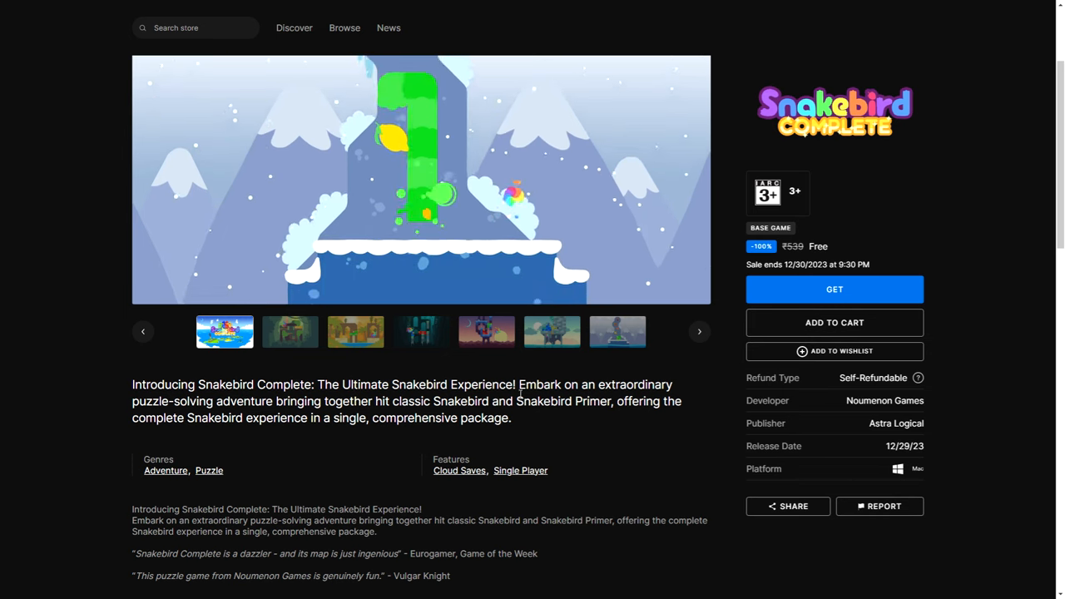
{"action": "scroll", "scroll_direction": "down", "scroll_amount": 3}
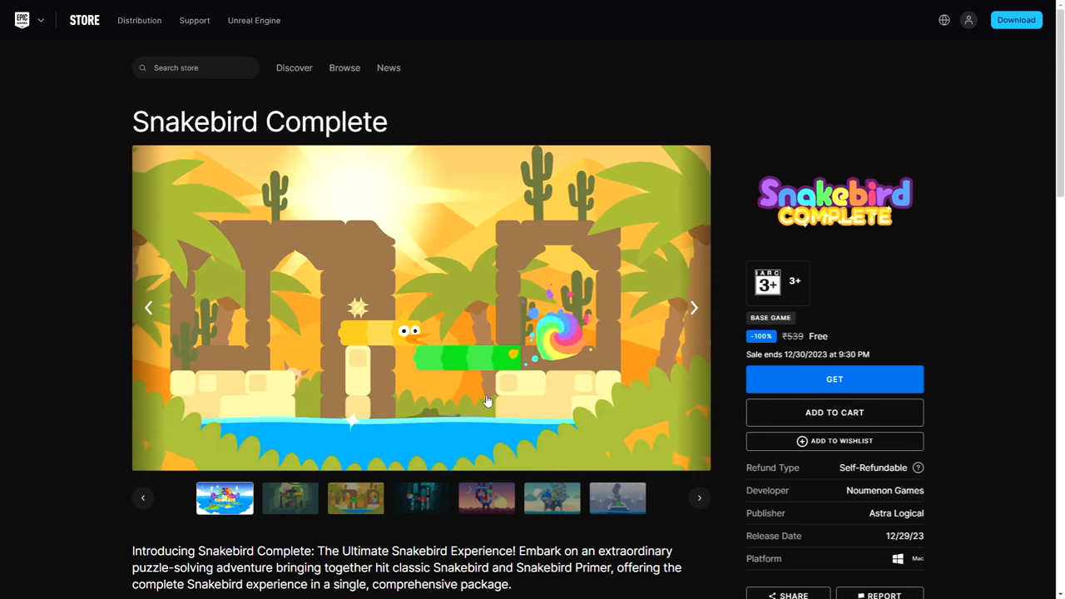
Step: Step through the next Snakebird Complete screenshots in the gallery
{"action": "left_click", "coordinate": [692, 306]}
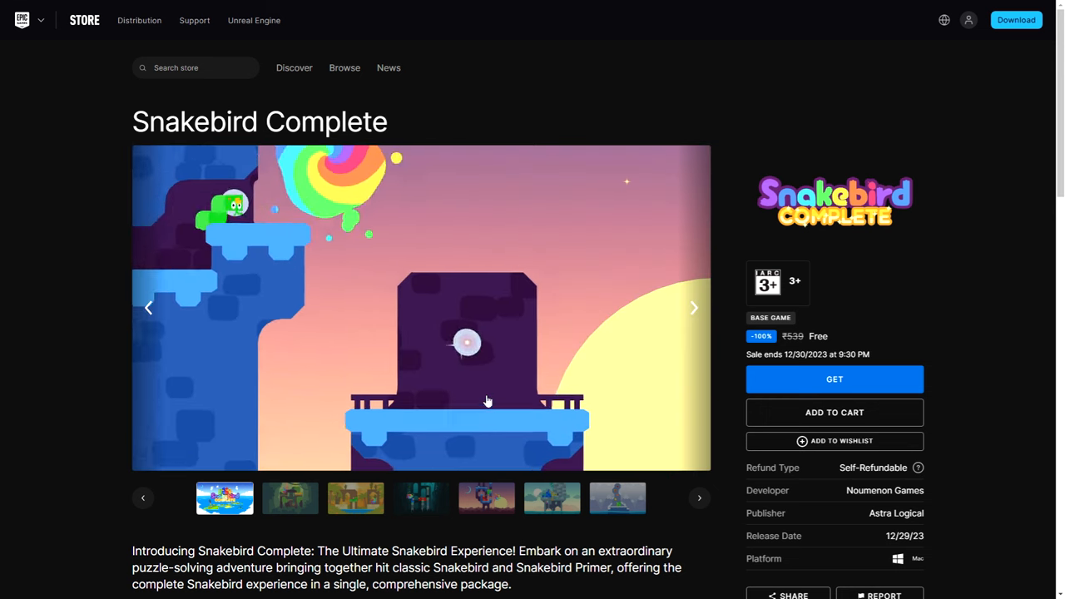
{"action": "left_click", "coordinate": [466, 343]}
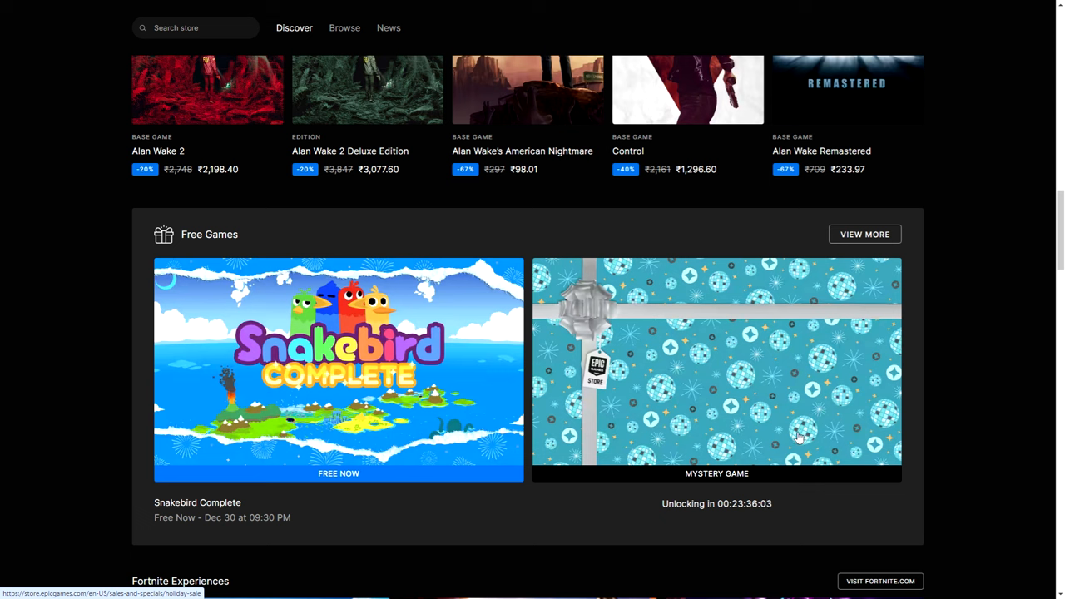
{"action": "mouse_move", "coordinate": [767, 328]}
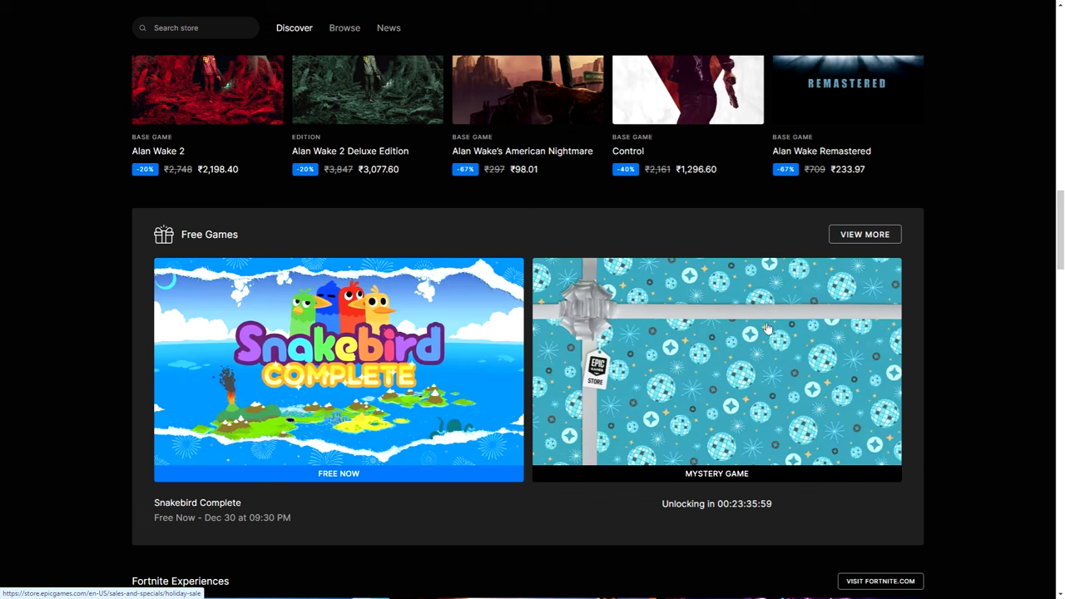
{"action": "mouse_move", "coordinate": [755, 374]}
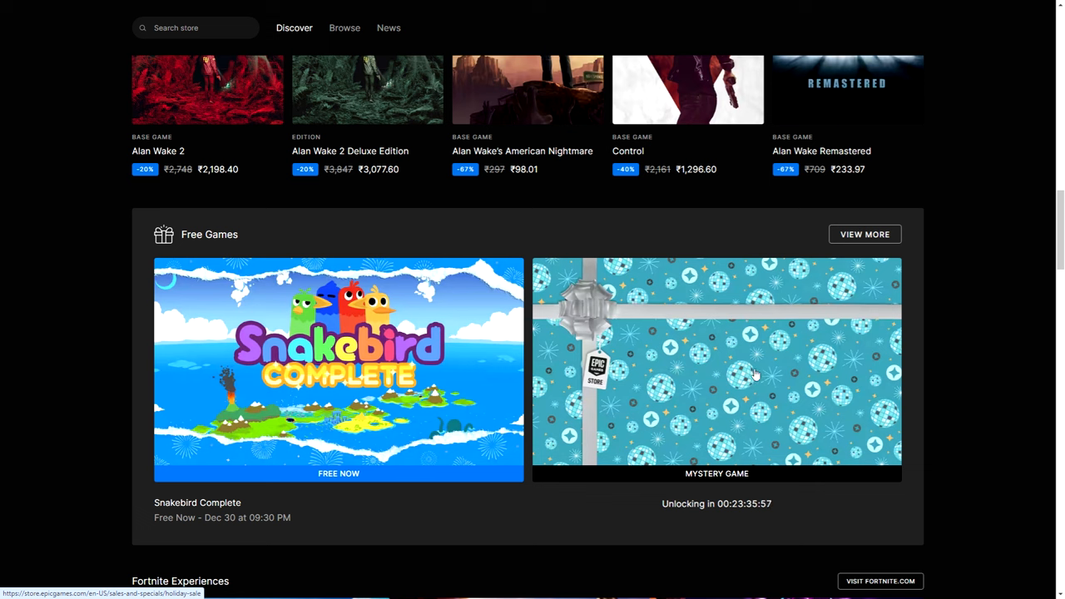
{"action": "mouse_move", "coordinate": [735, 313]}
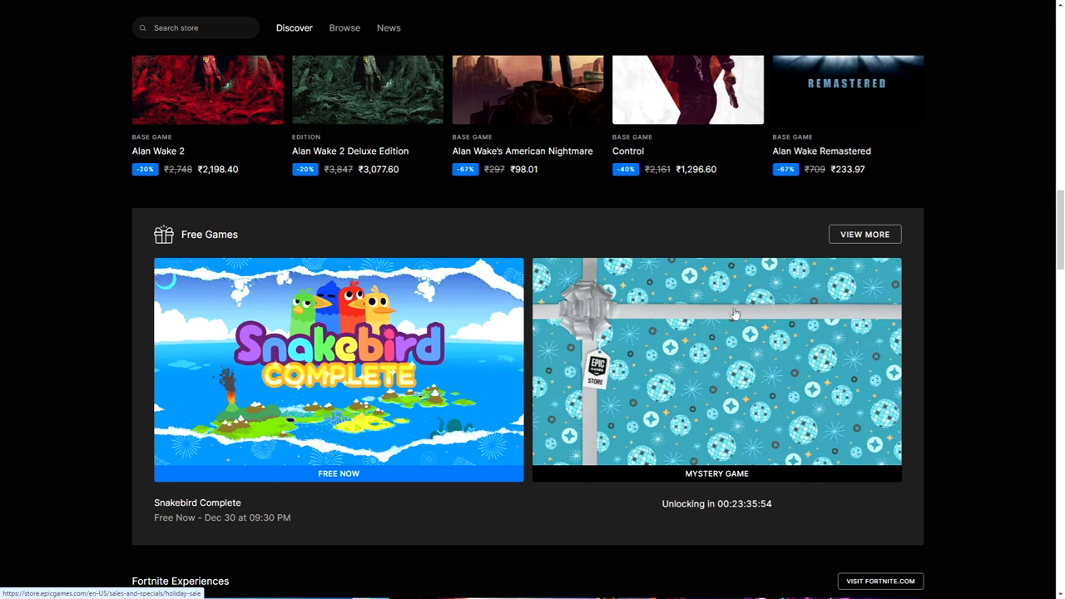
{"action": "mouse_move", "coordinate": [859, 469]}
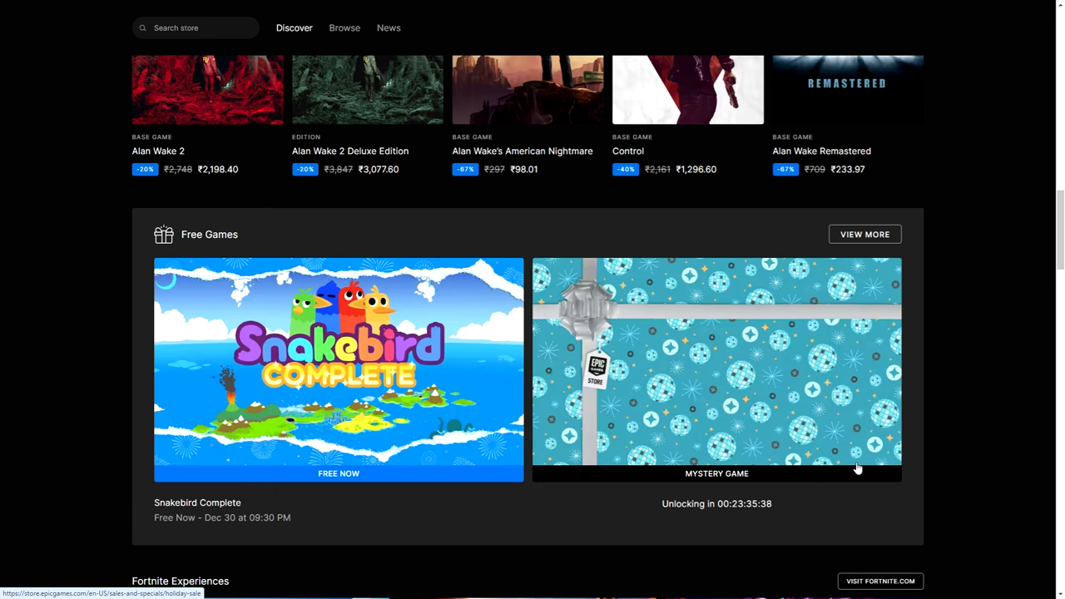
Step: Scroll the store front down past the Free Games row to Fortnite Experiences
{"action": "scroll", "scroll_direction": "down", "scroll_amount": 3}
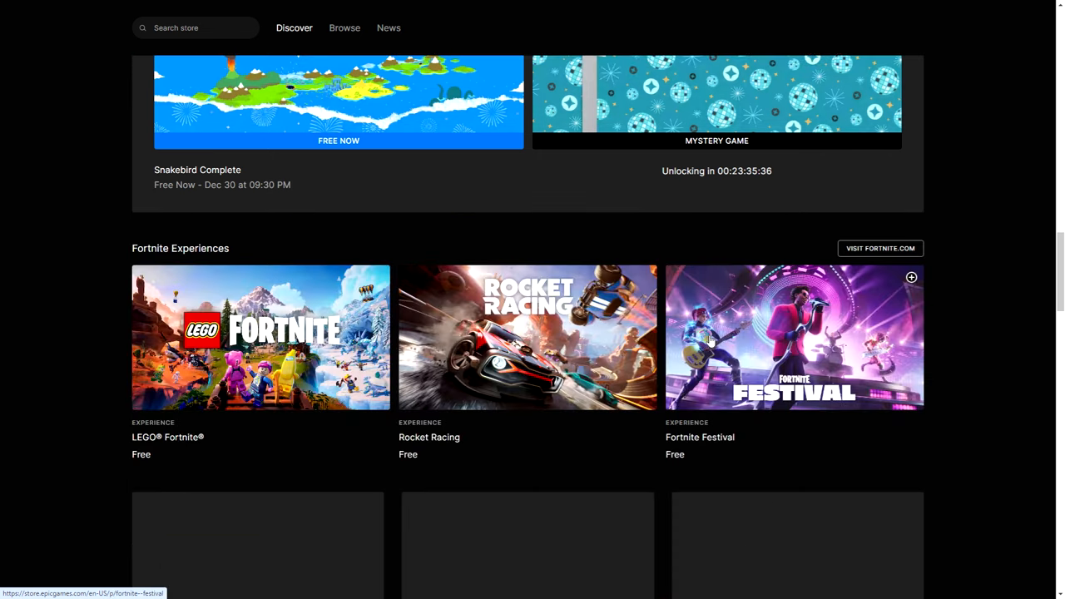